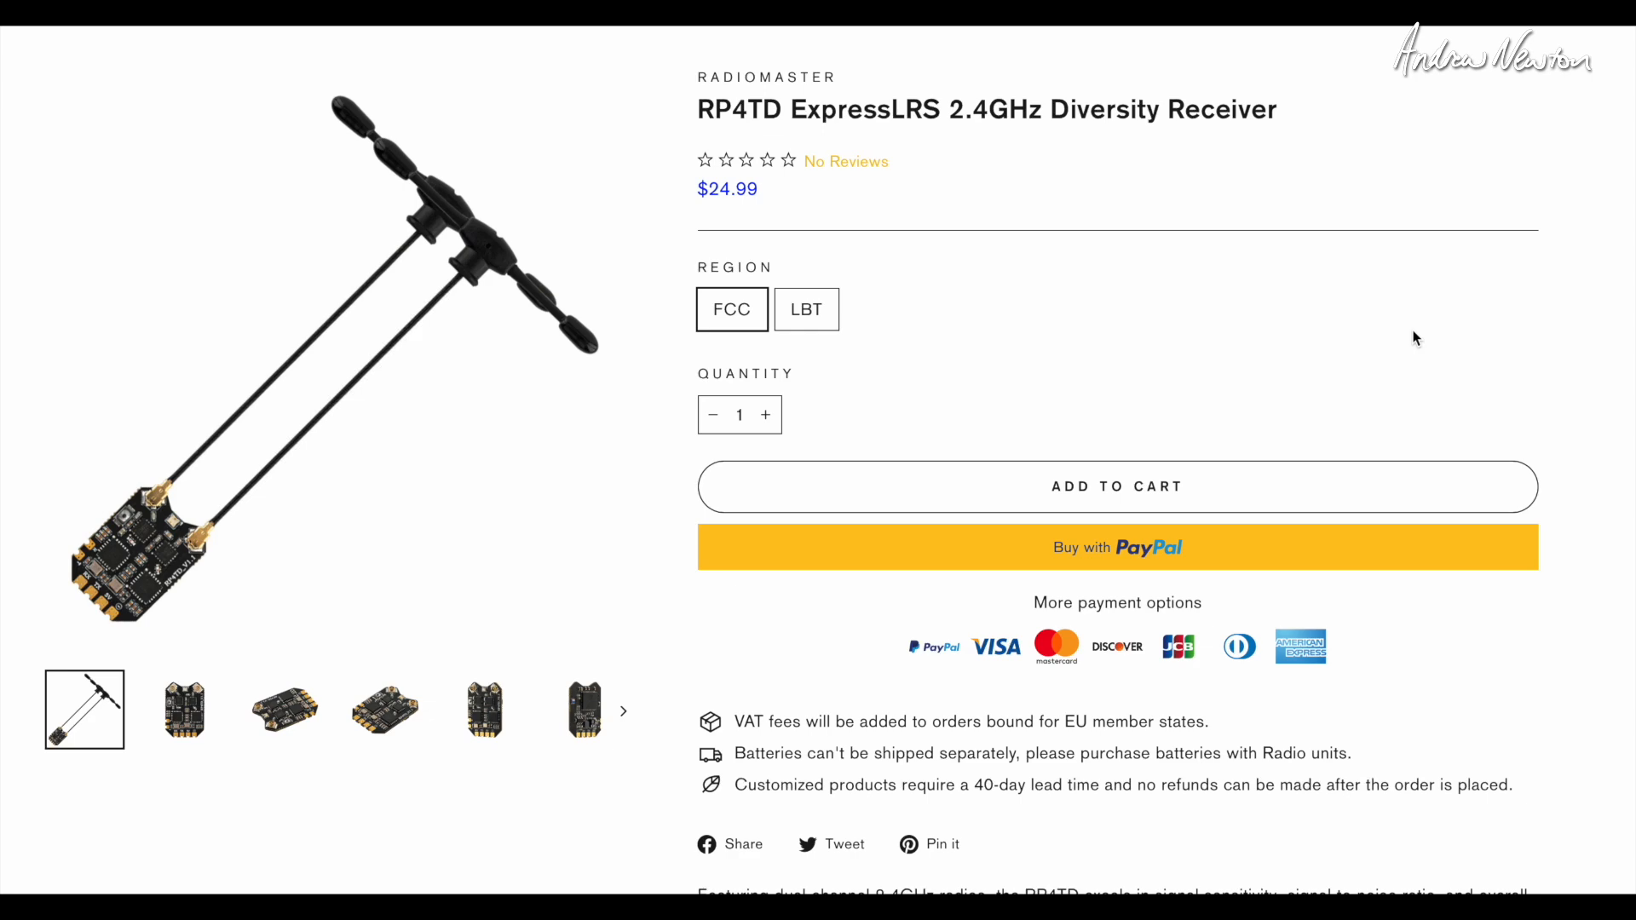
- Scroll the RP4TD product page through its description, features and specifications
scroll("down", 3)
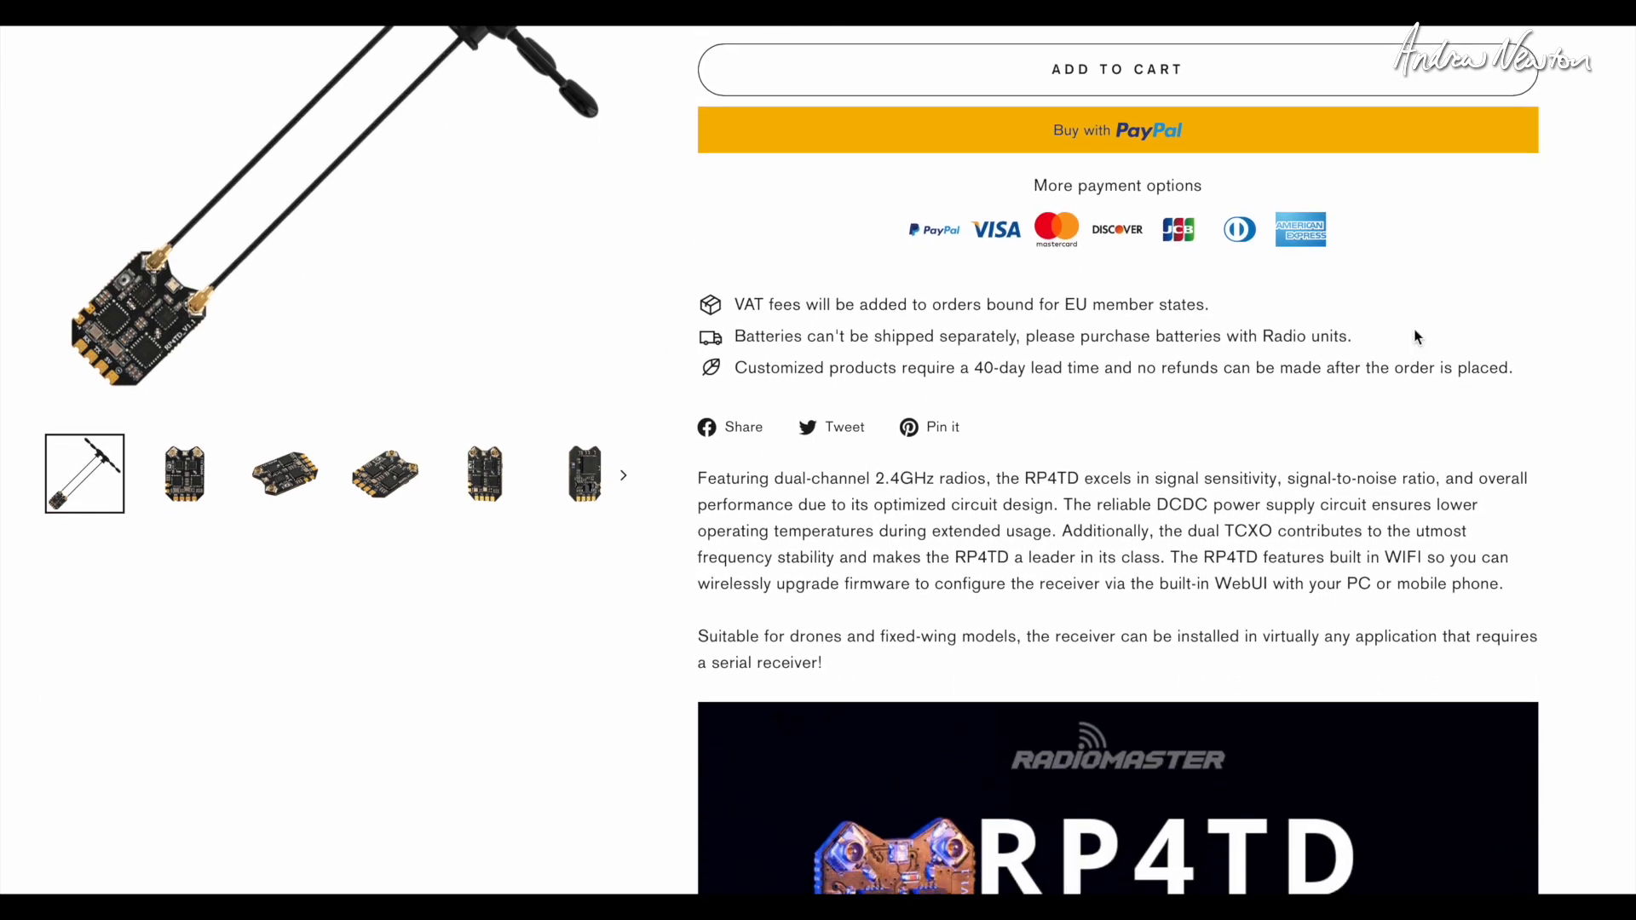
scroll("down", 3)
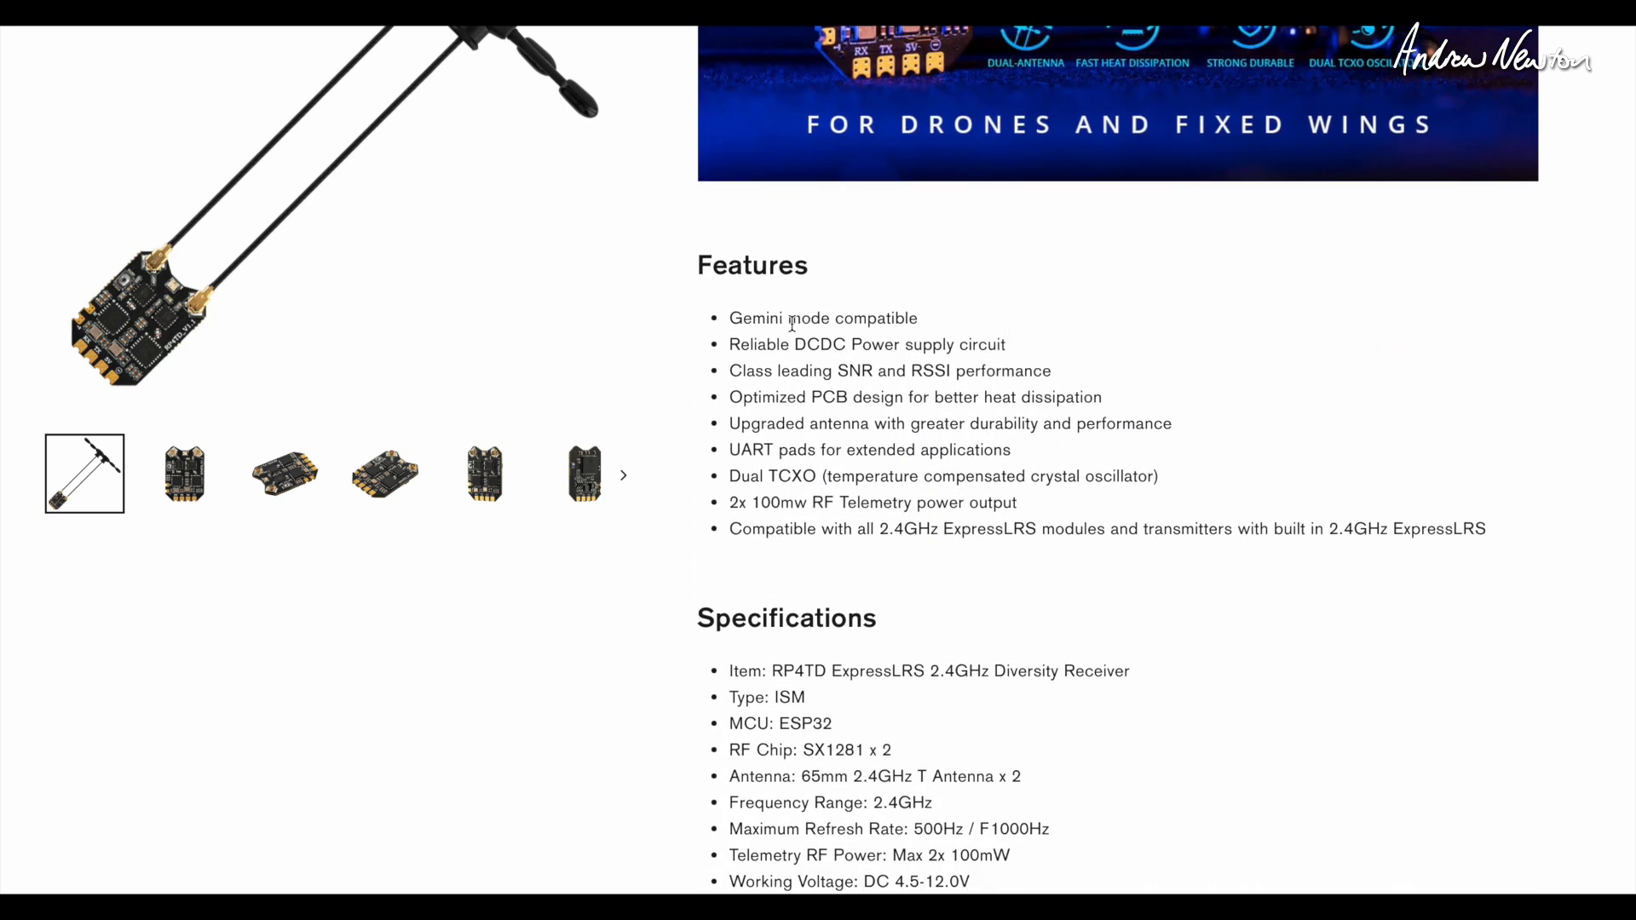
mouse_move(1153, 322)
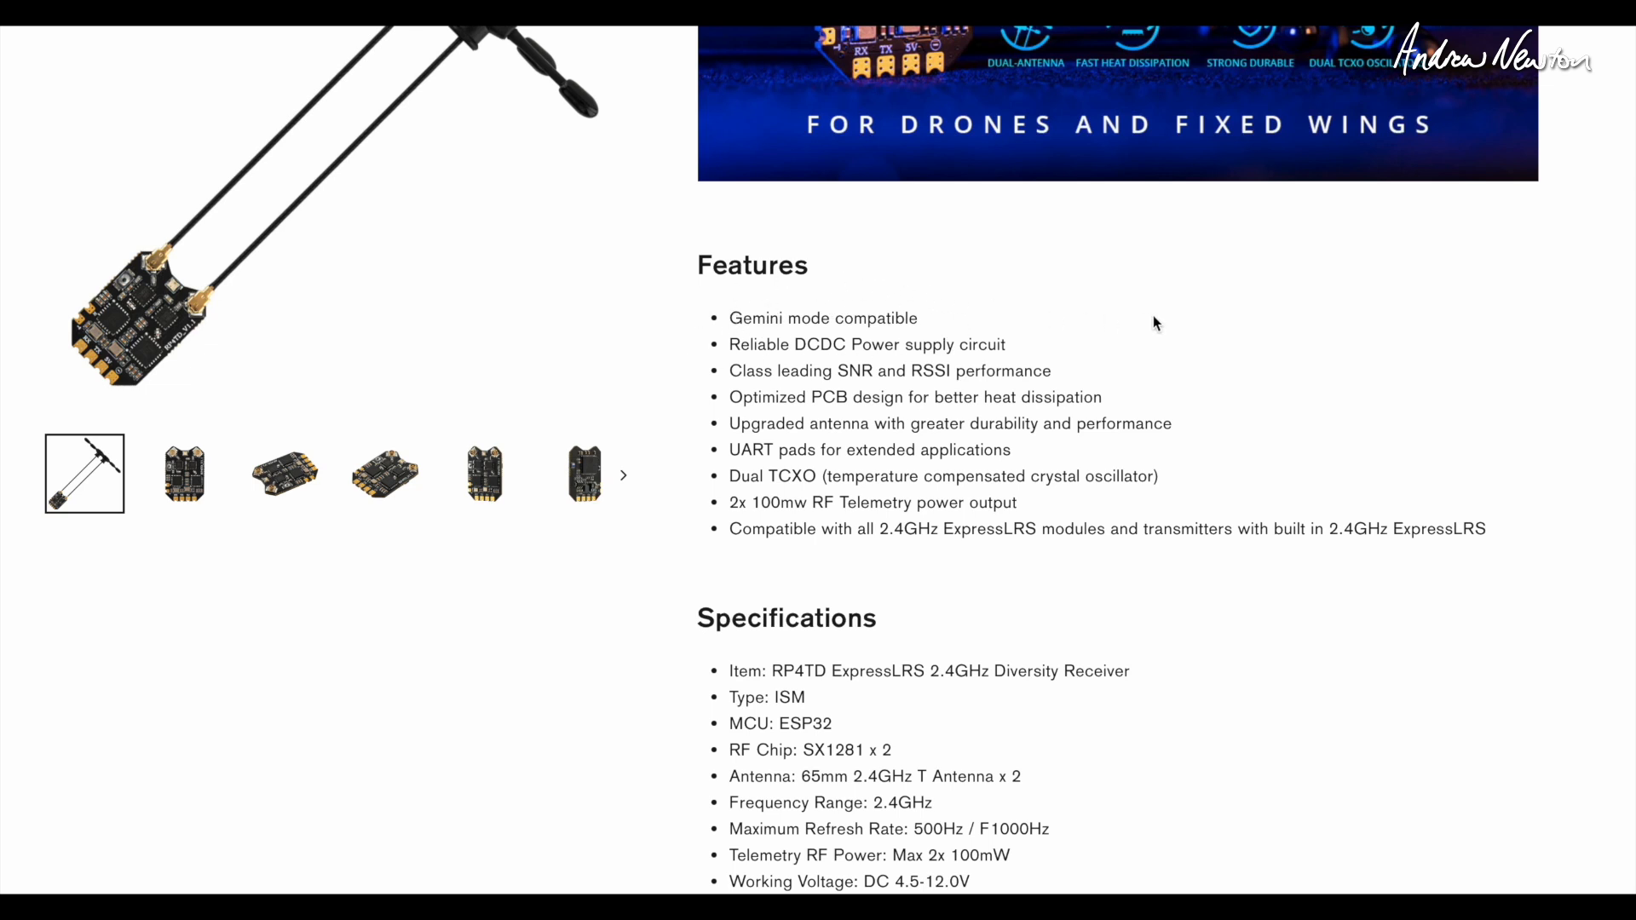
scroll("down", 3)
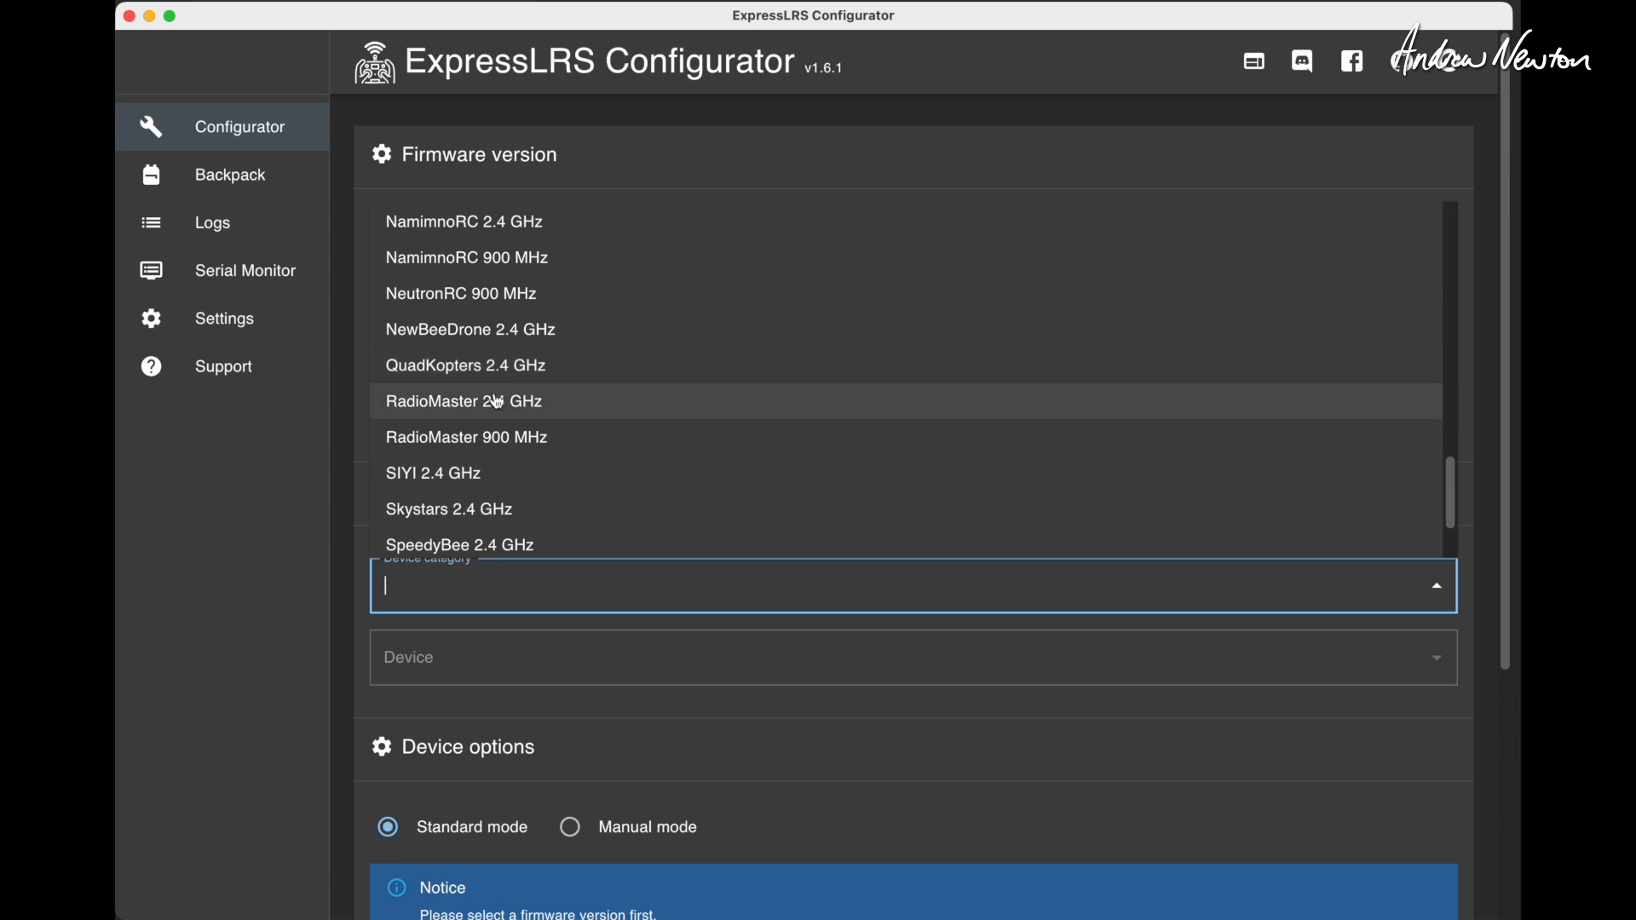
- Flash release 3.3.1 to the RadioMaster 2.4 GHz RP4-TD True Diversity RX via UART
left_click(460, 401)
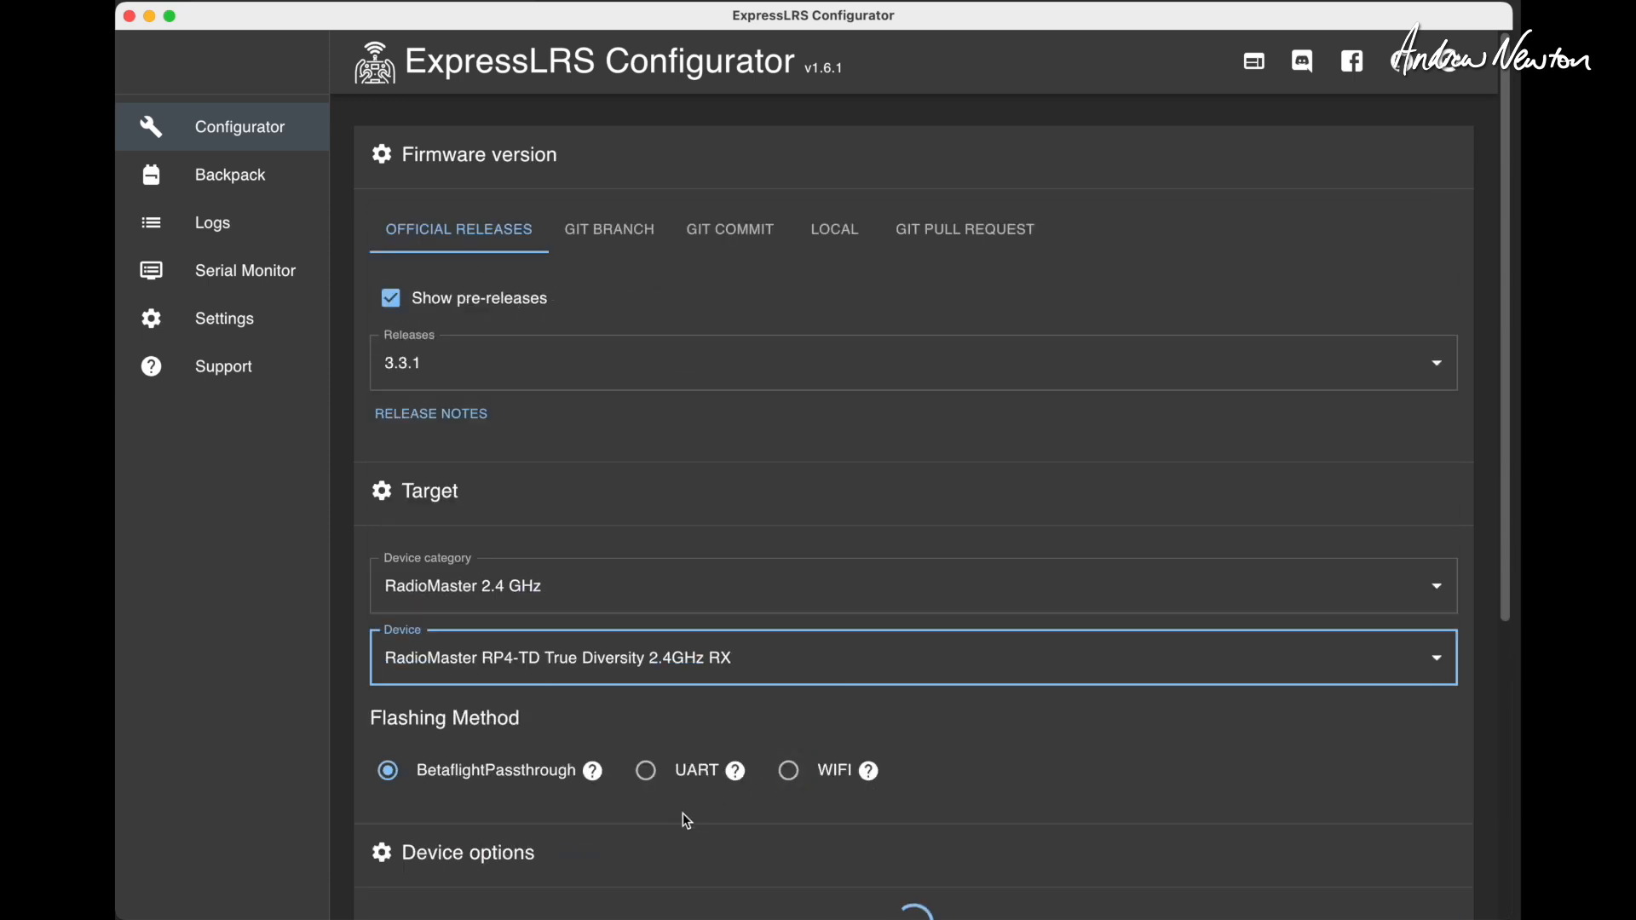
left_click(645, 771)
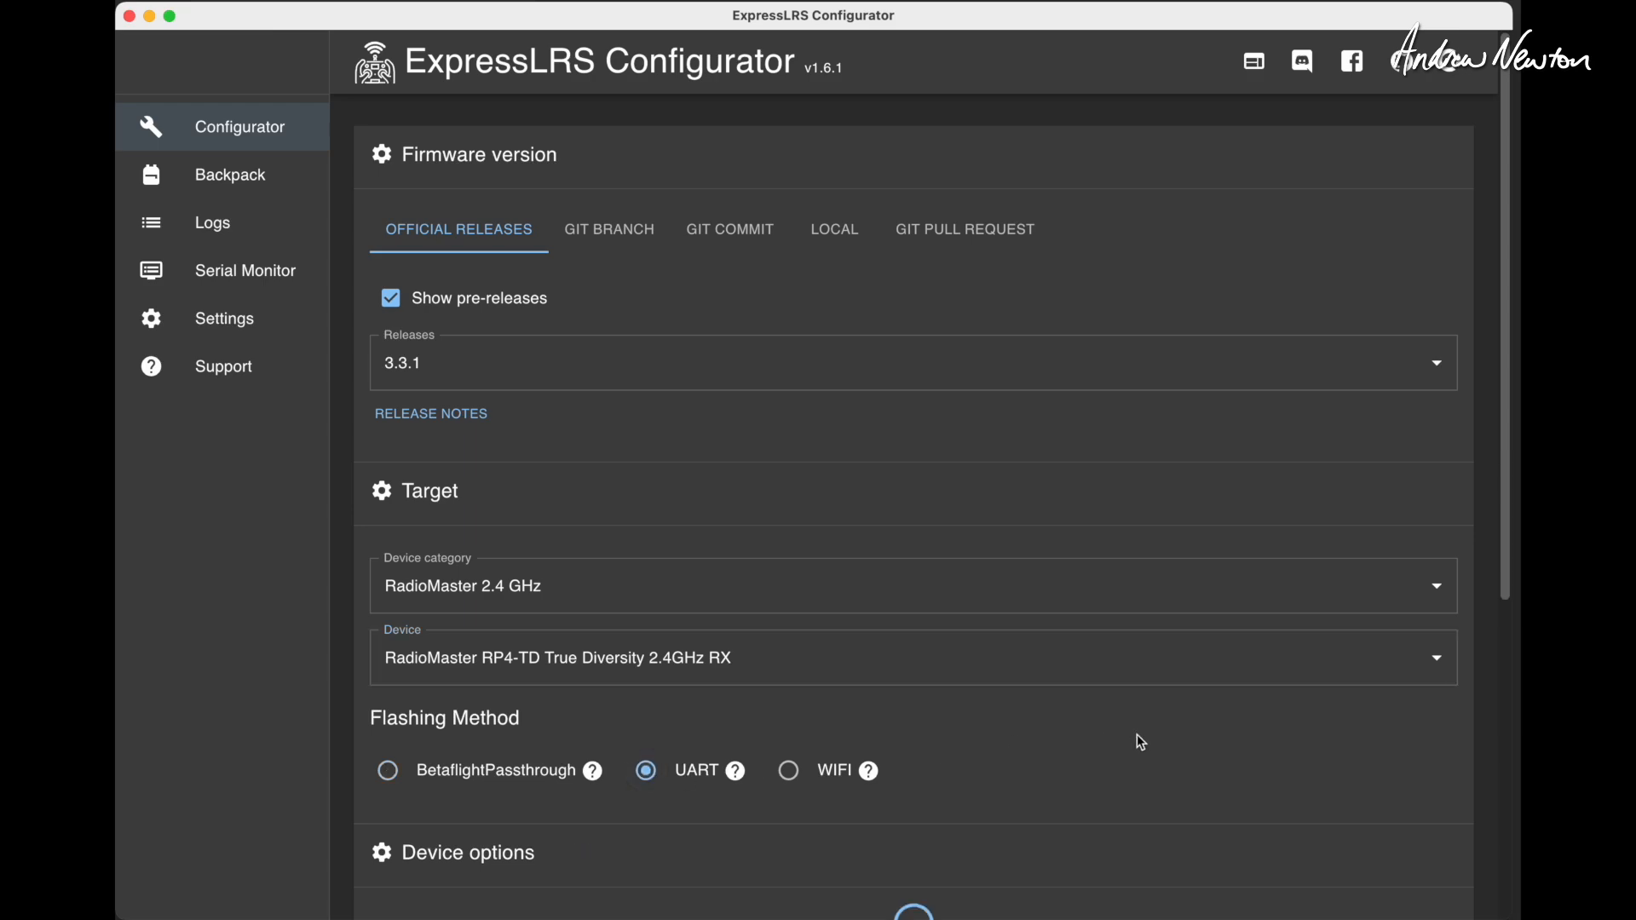
scroll("down", 3)
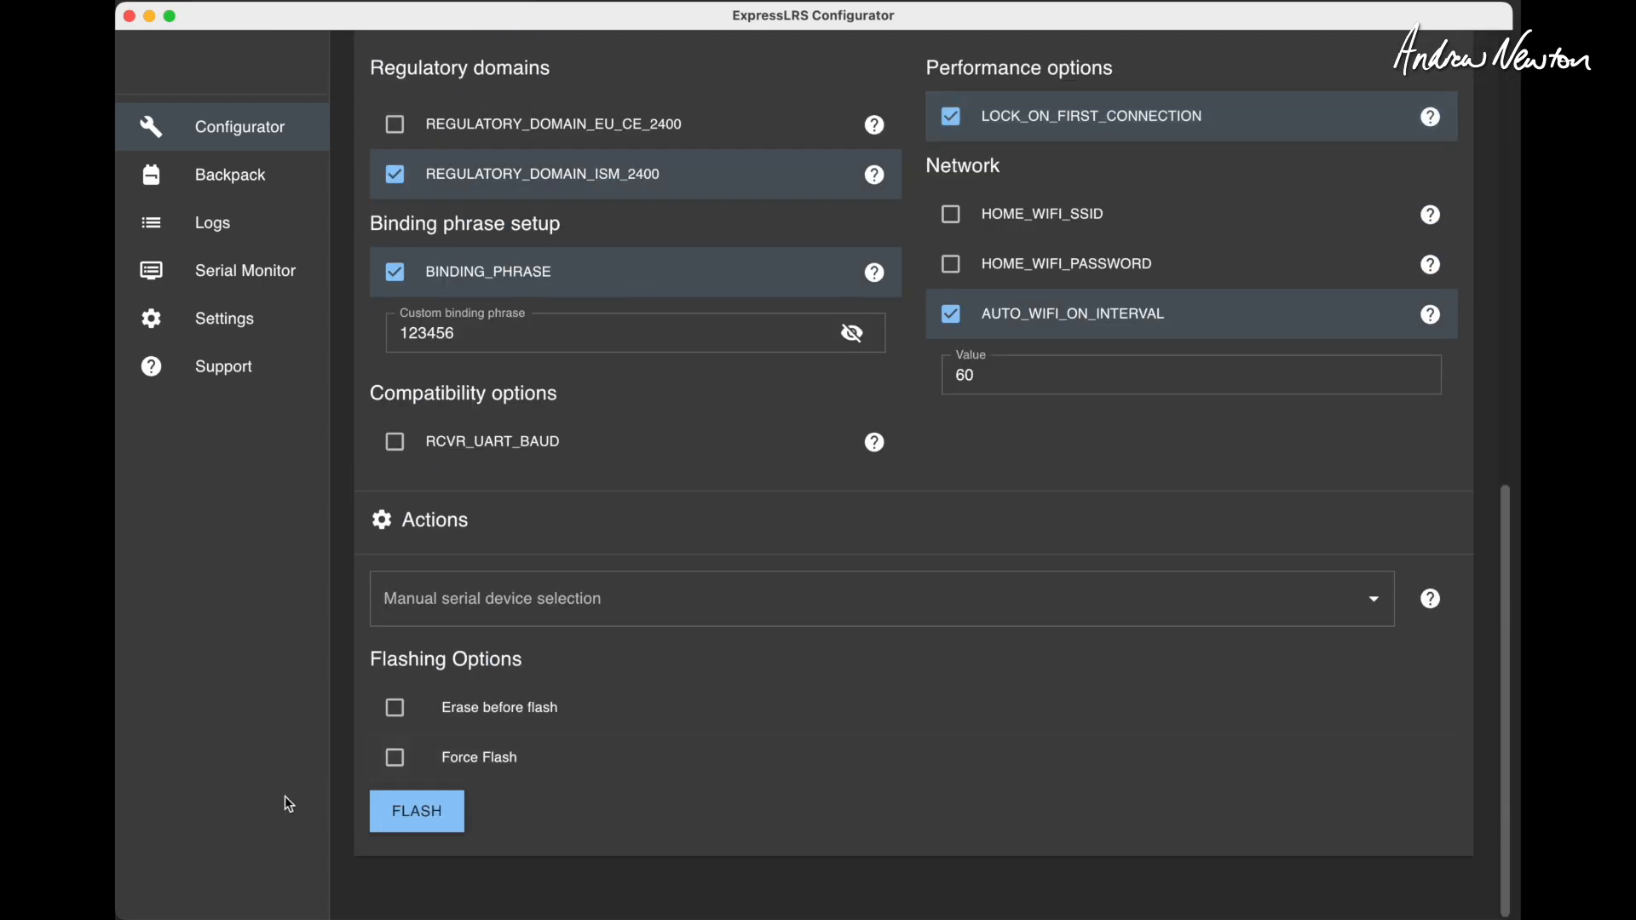
left_click(415, 810)
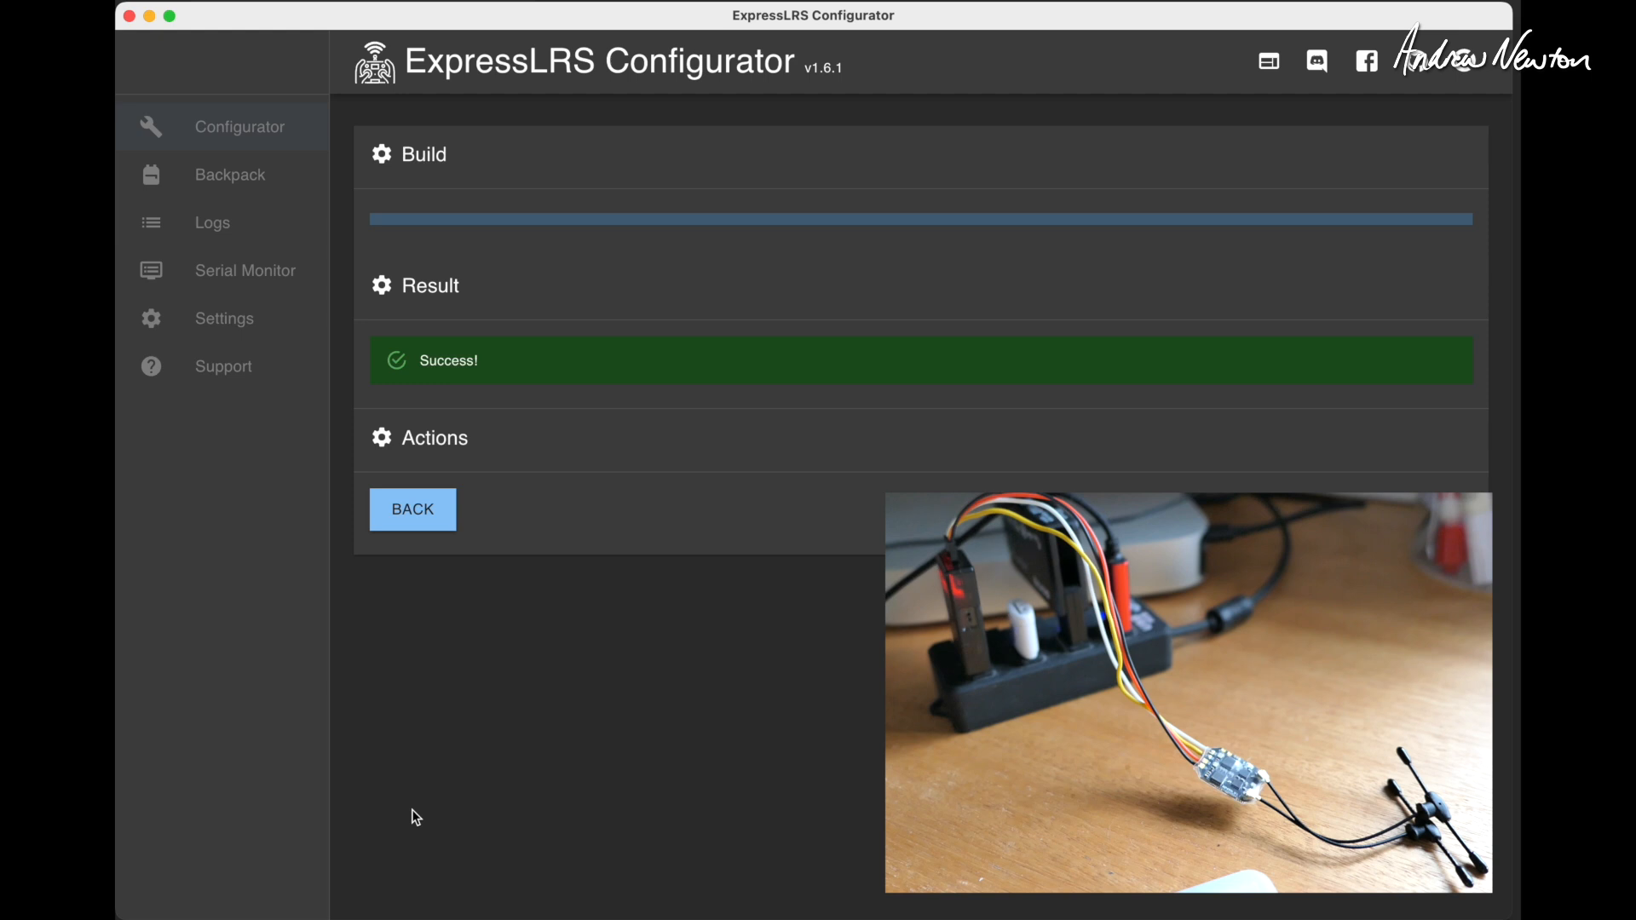
mouse_move(483, 316)
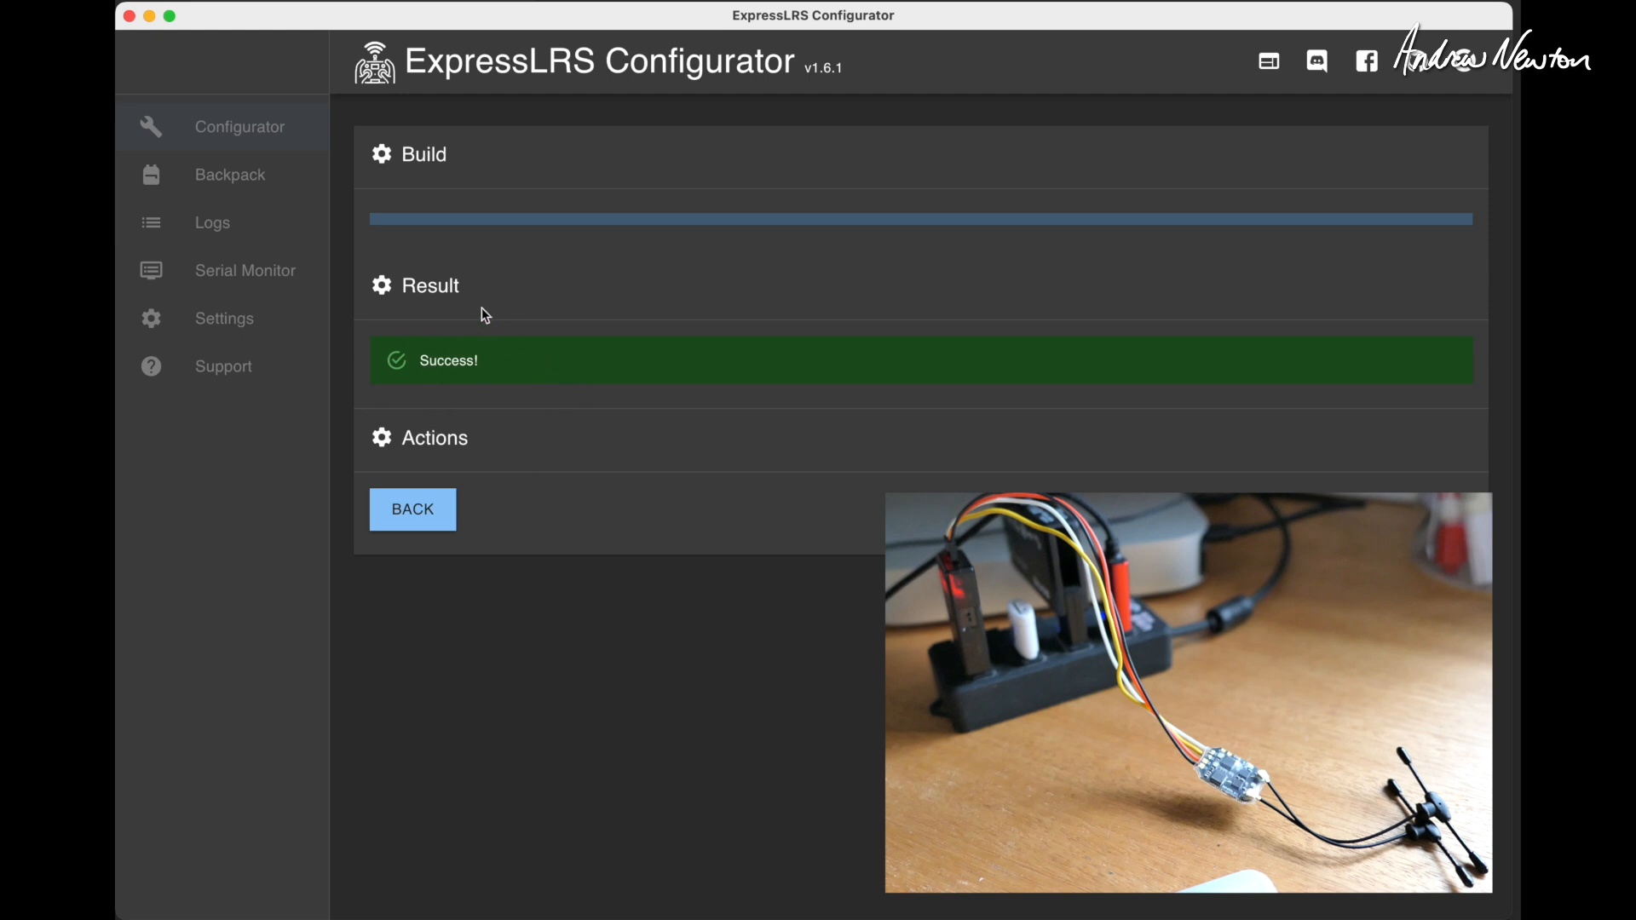
- Leave the success screen and return to firmware setup
left_click(413, 510)
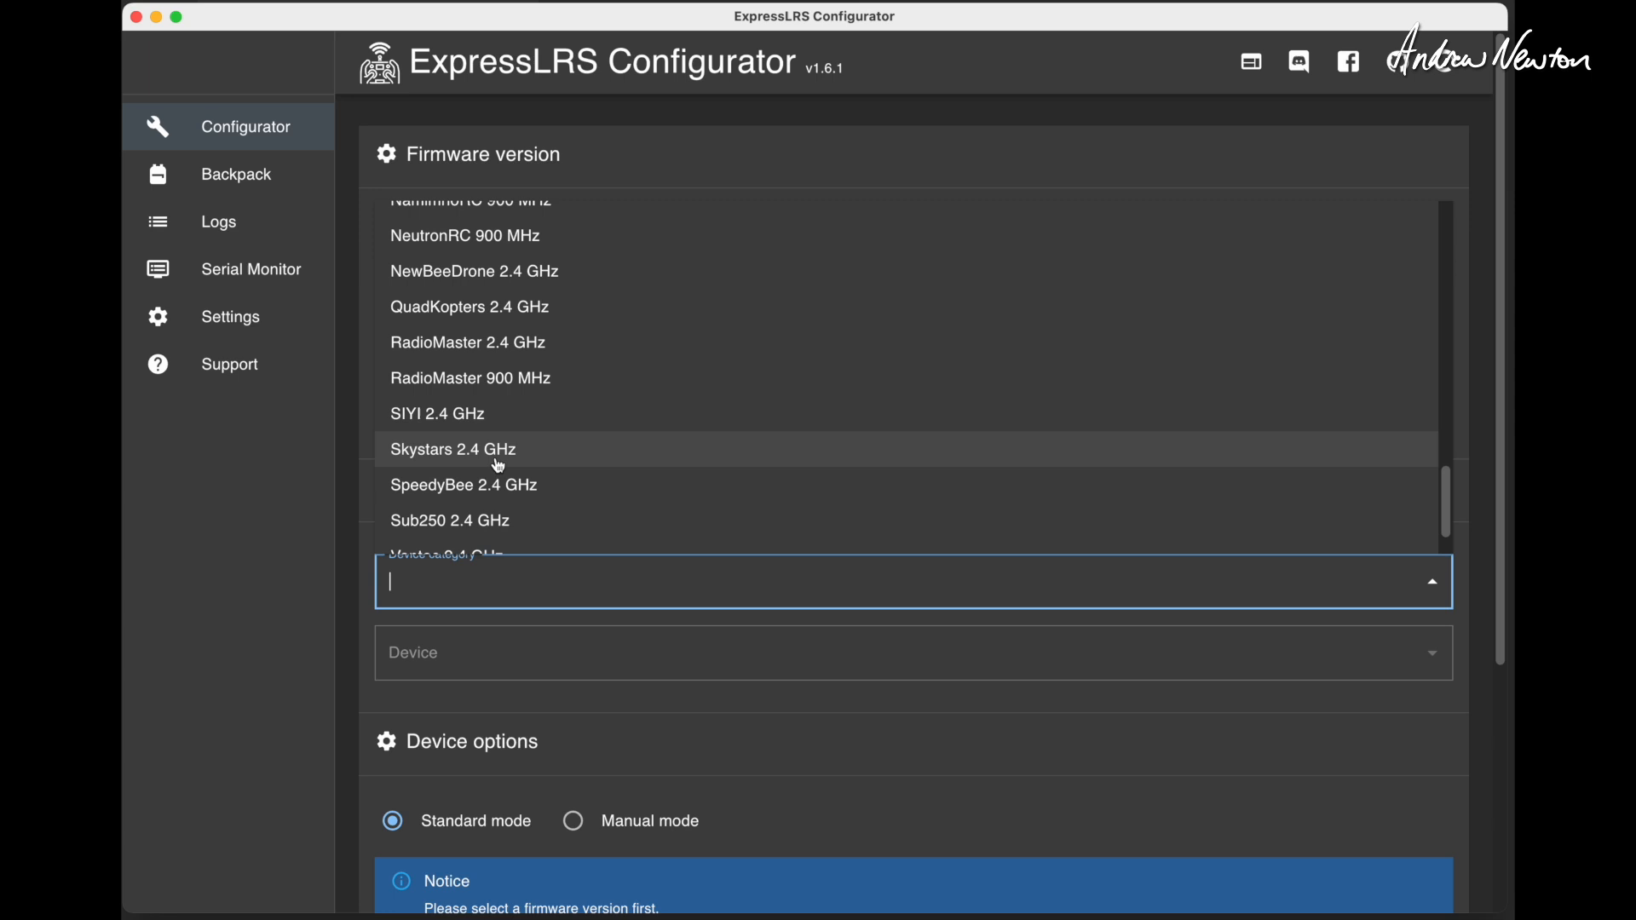
- Select RadioMaster 2.4 GHz ER8 Diversity+8xPWM RX over UART and start flashing
left_click(468, 343)
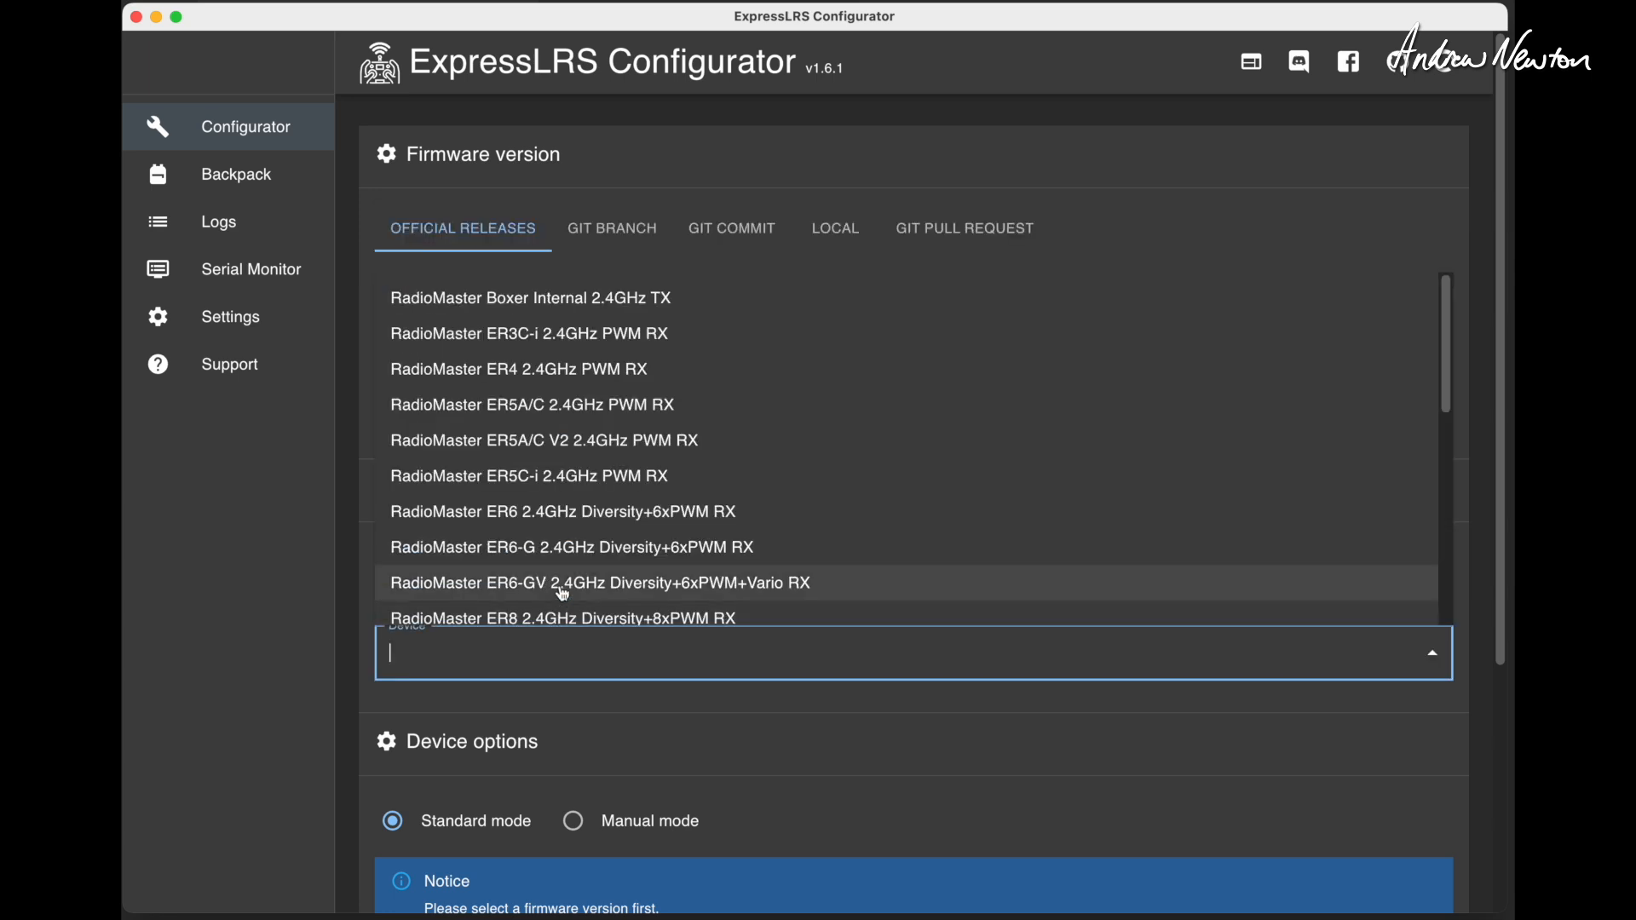
scroll("down", 3)
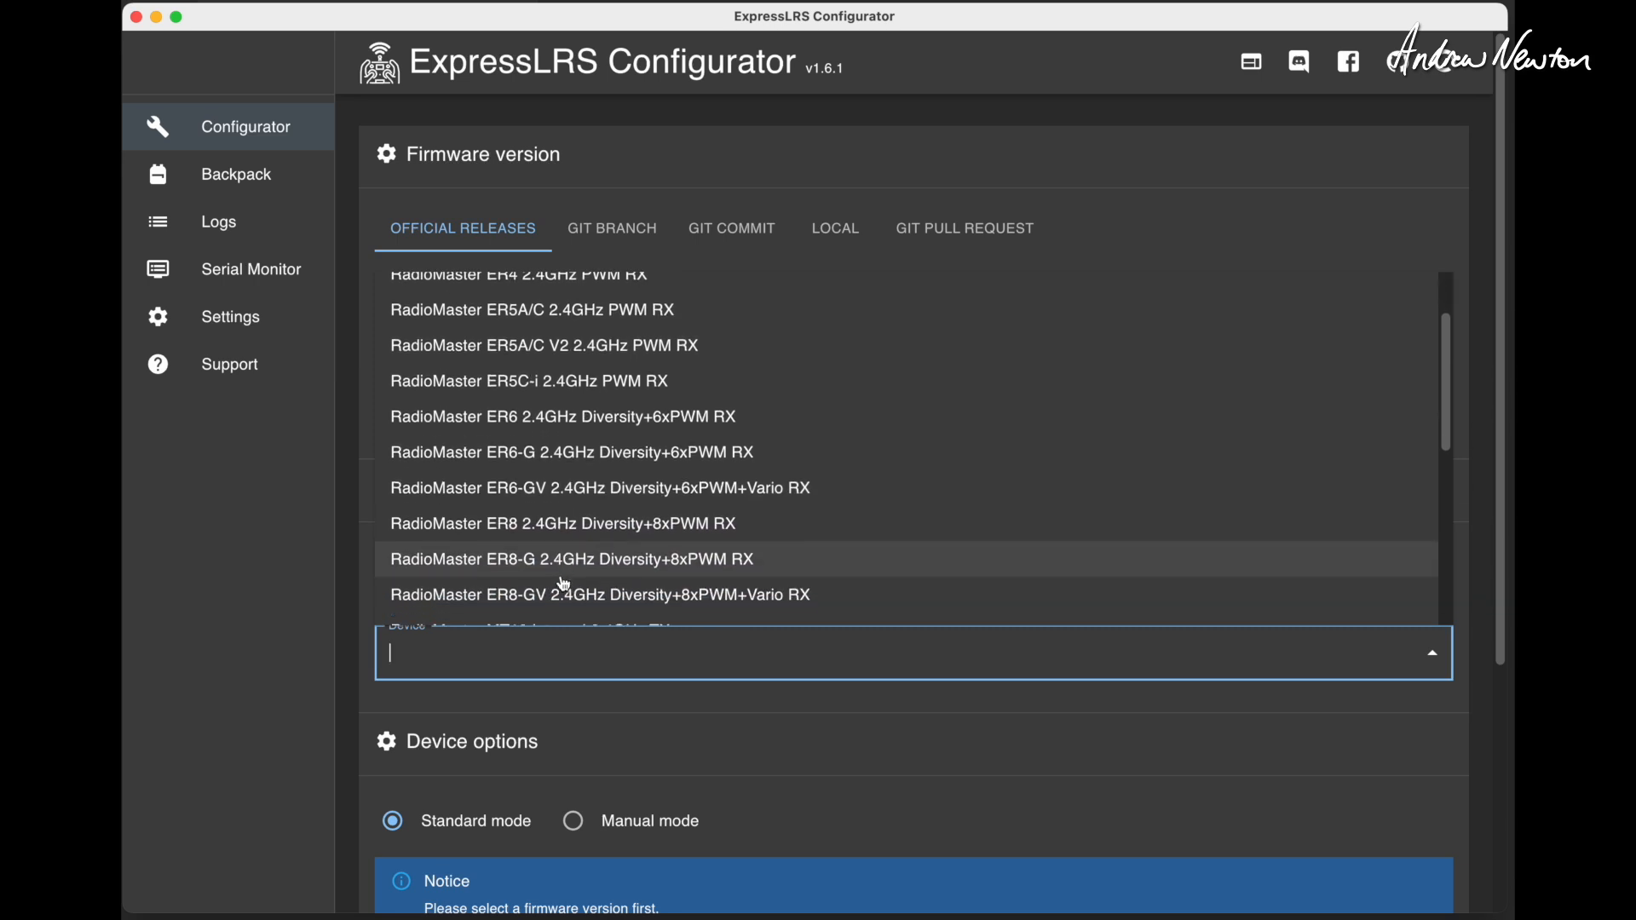
left_click(562, 523)
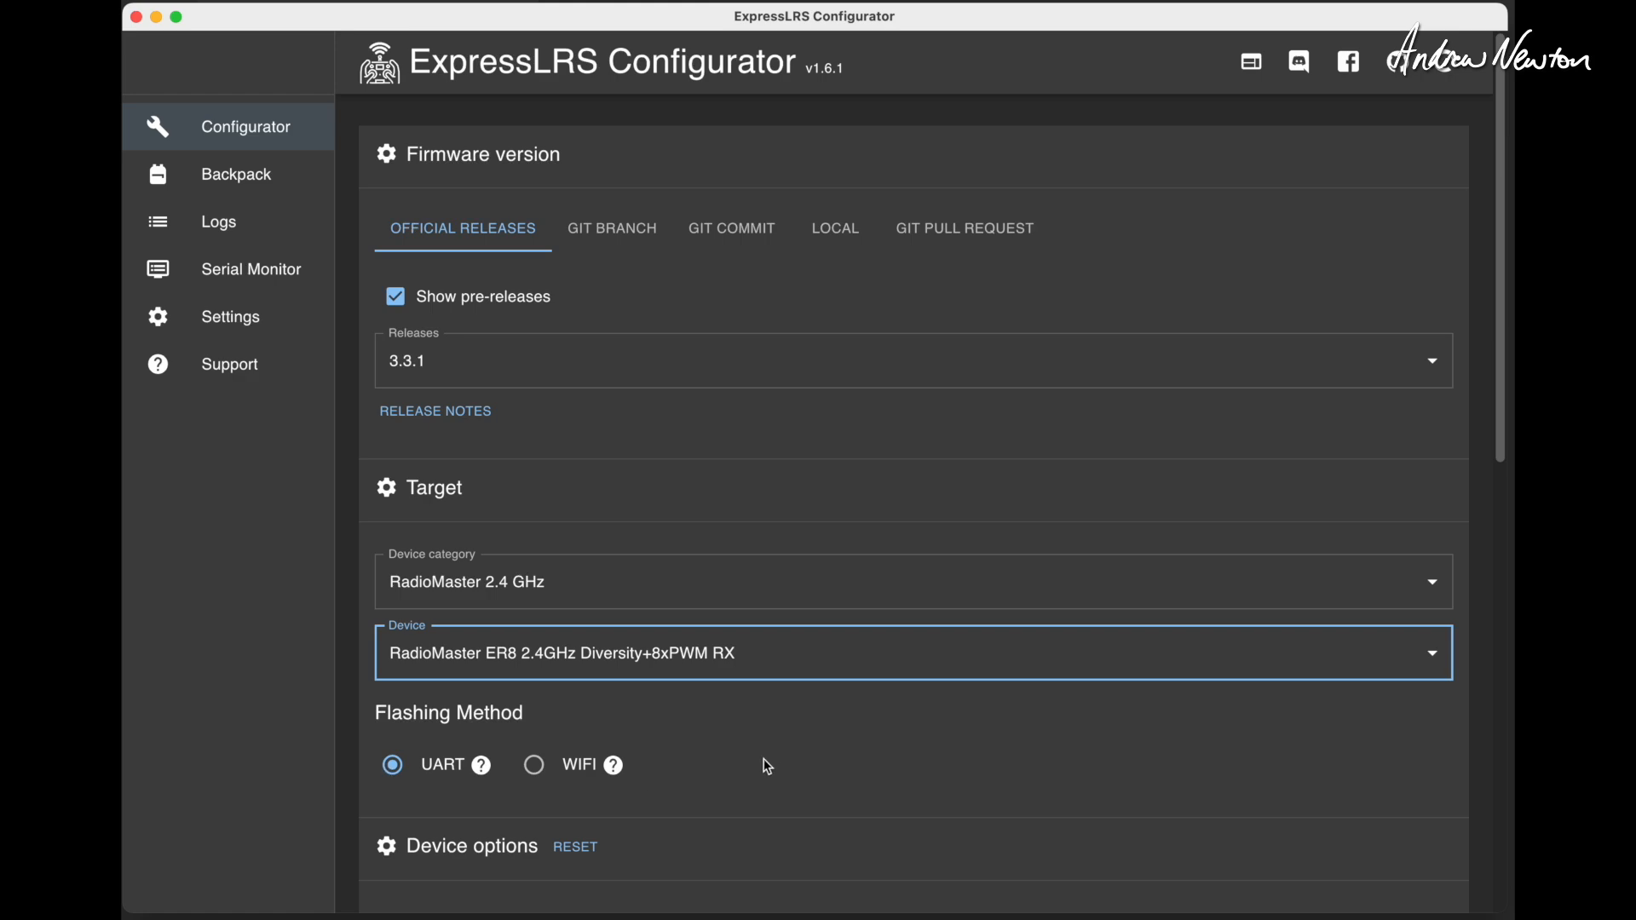
scroll("down", 3)
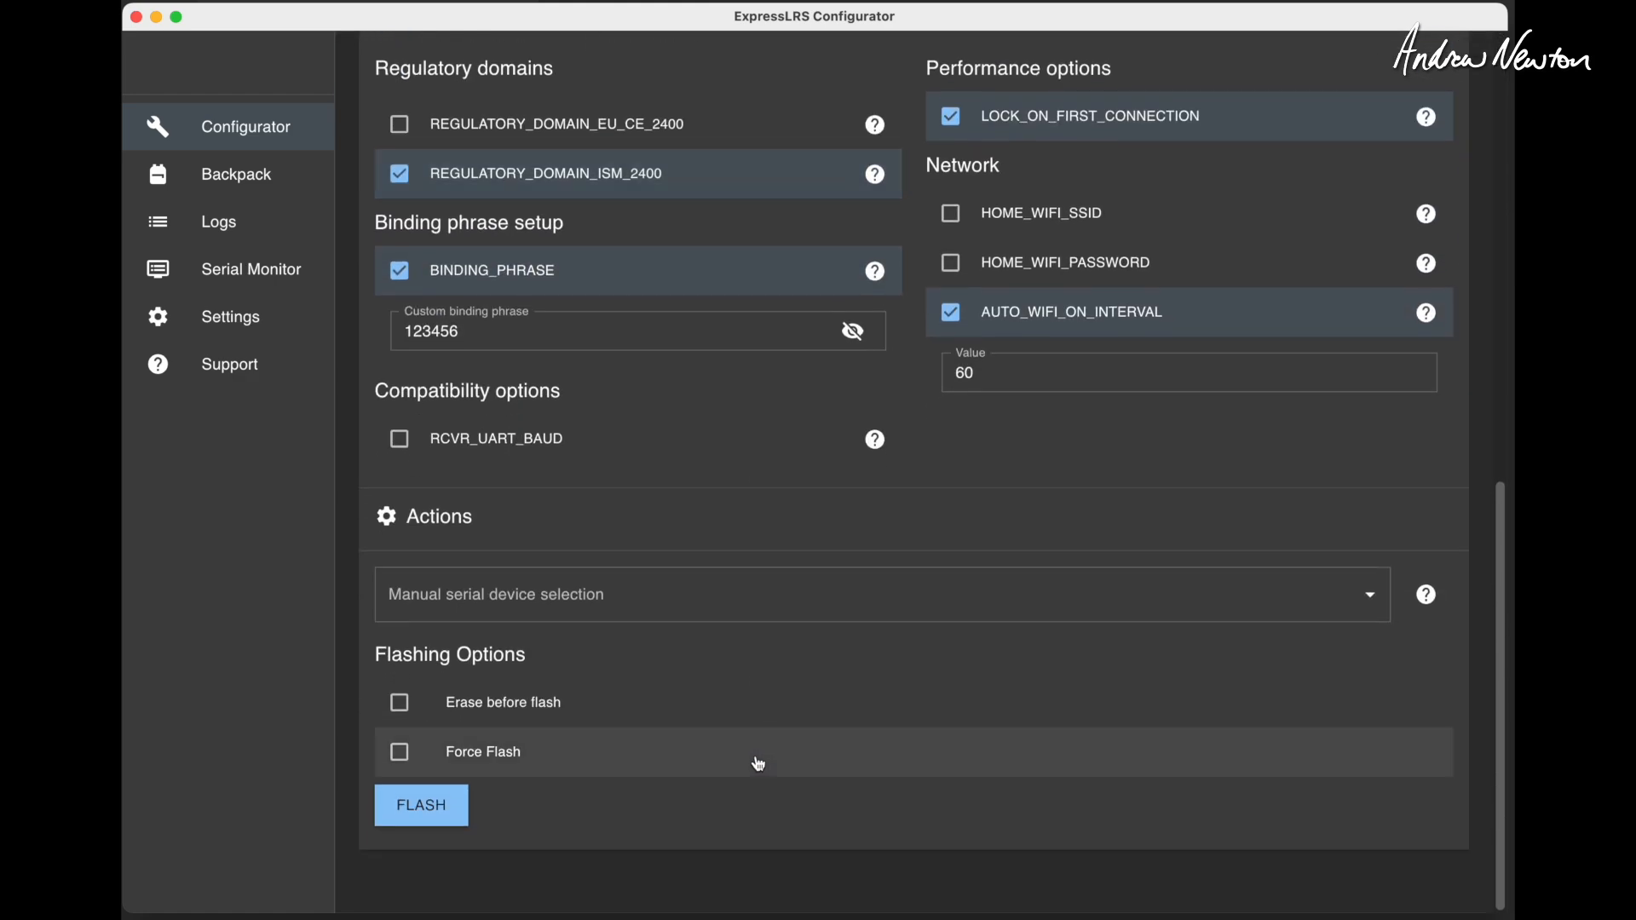
left_click(421, 804)
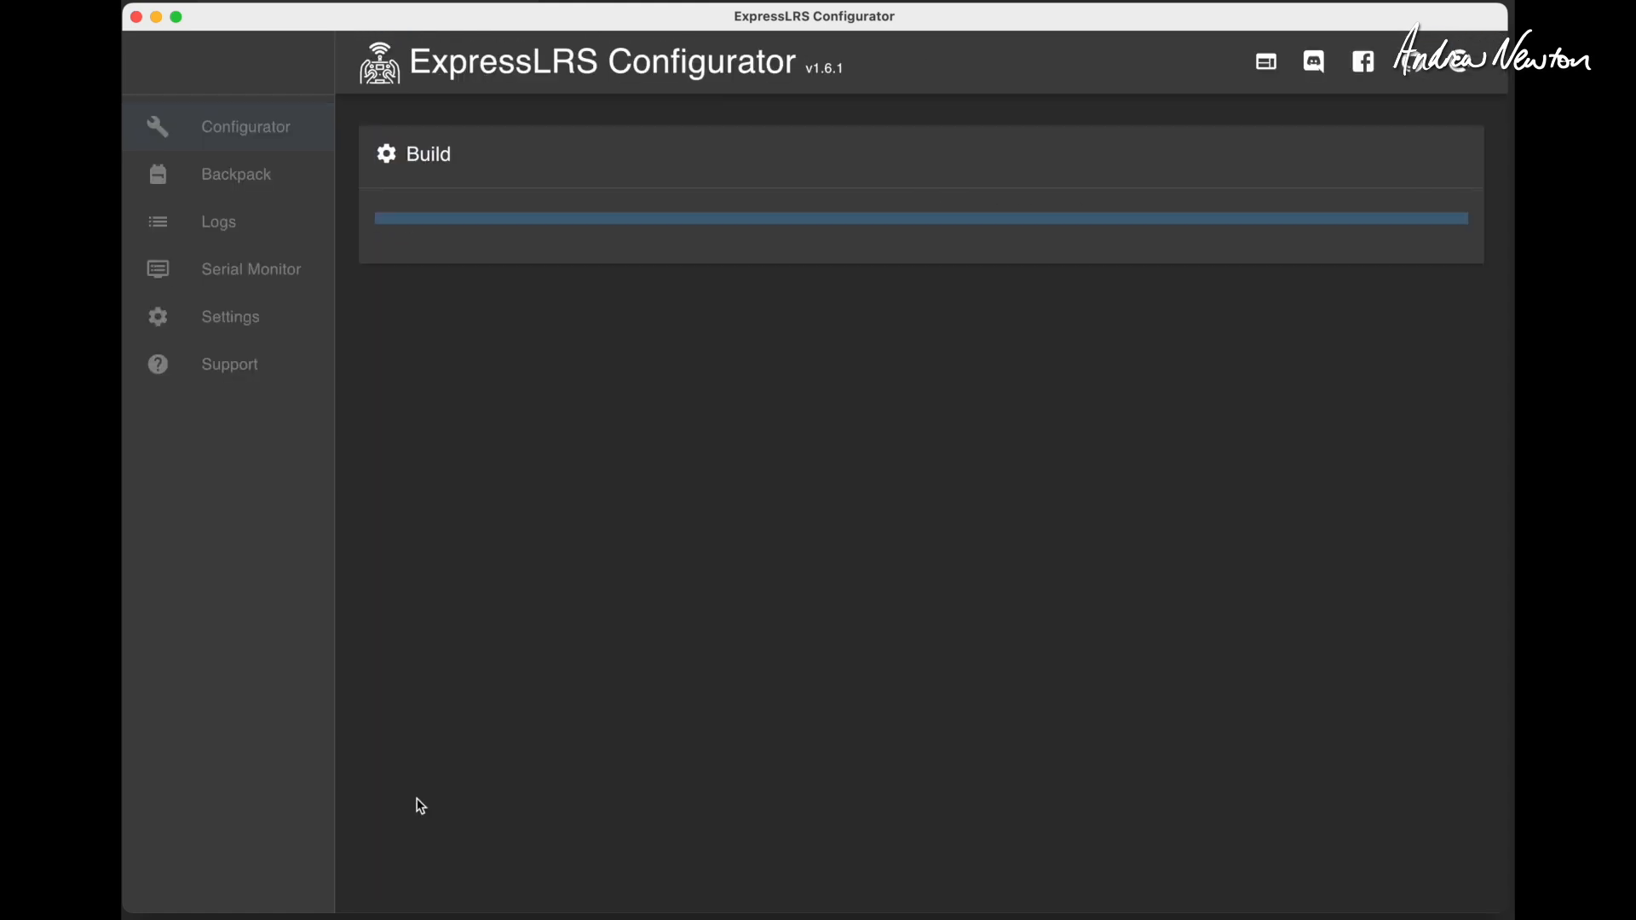